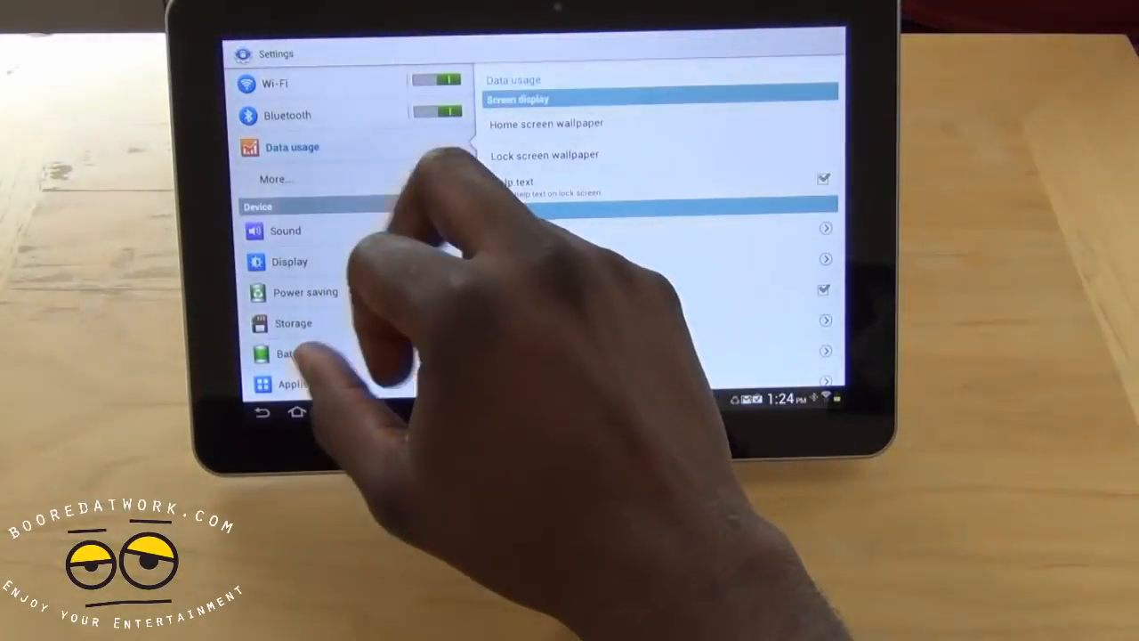
# Show the Android Bluetooth devices and select the available device to pair it
pyautogui.click(287, 115)
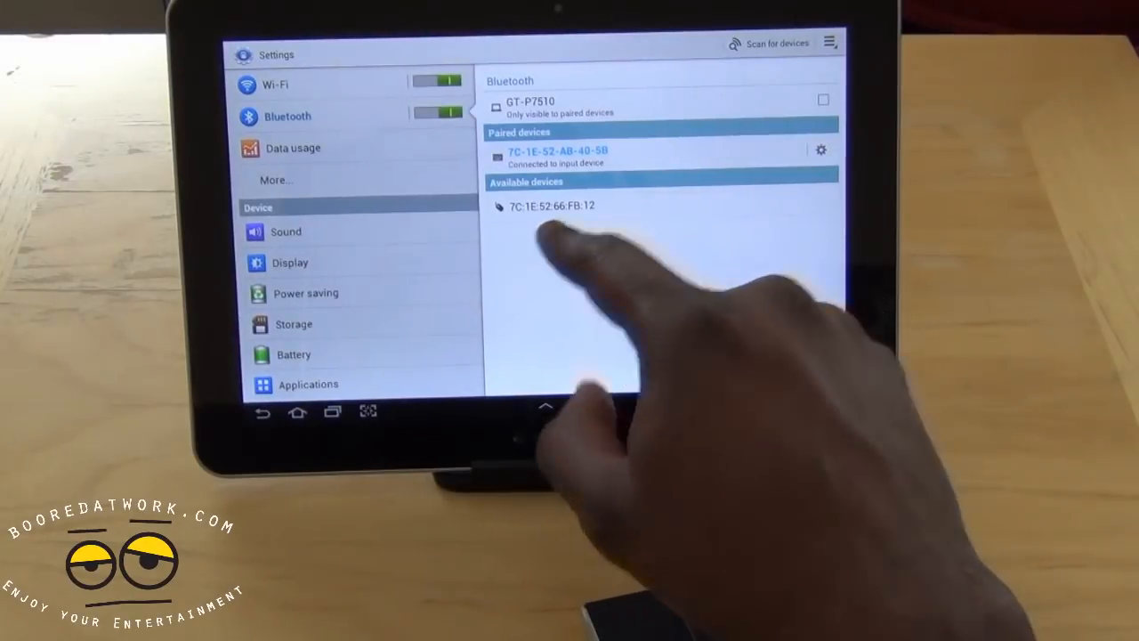
pyautogui.click(551, 206)
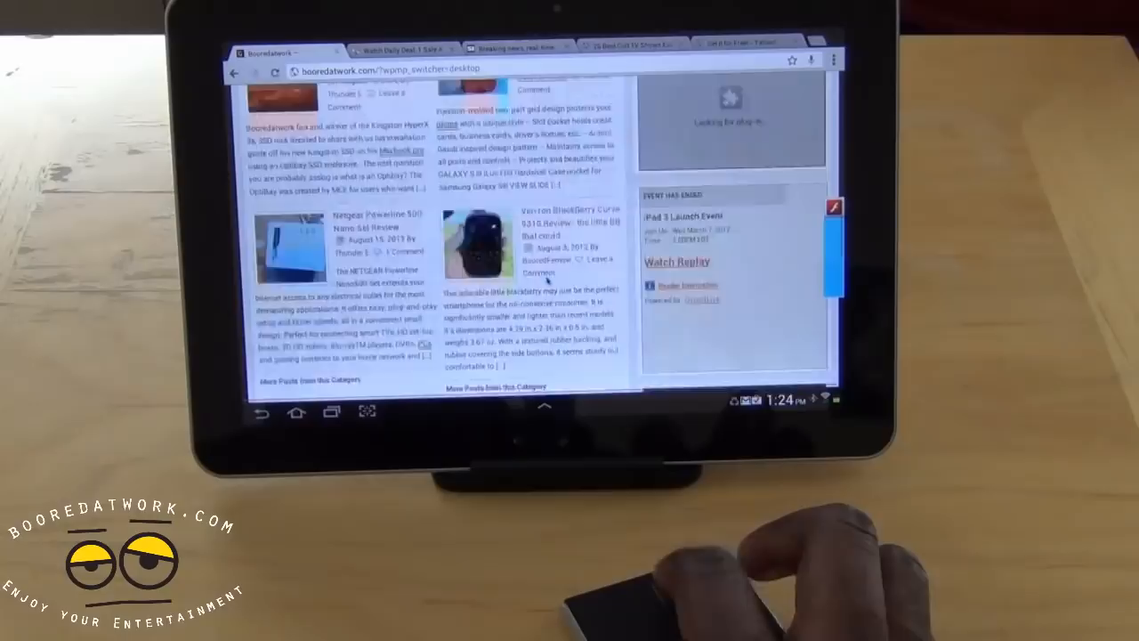
# Scroll down through the booredatwork and Yahoo pages using the wireless mouse
pyautogui.scroll(-3)
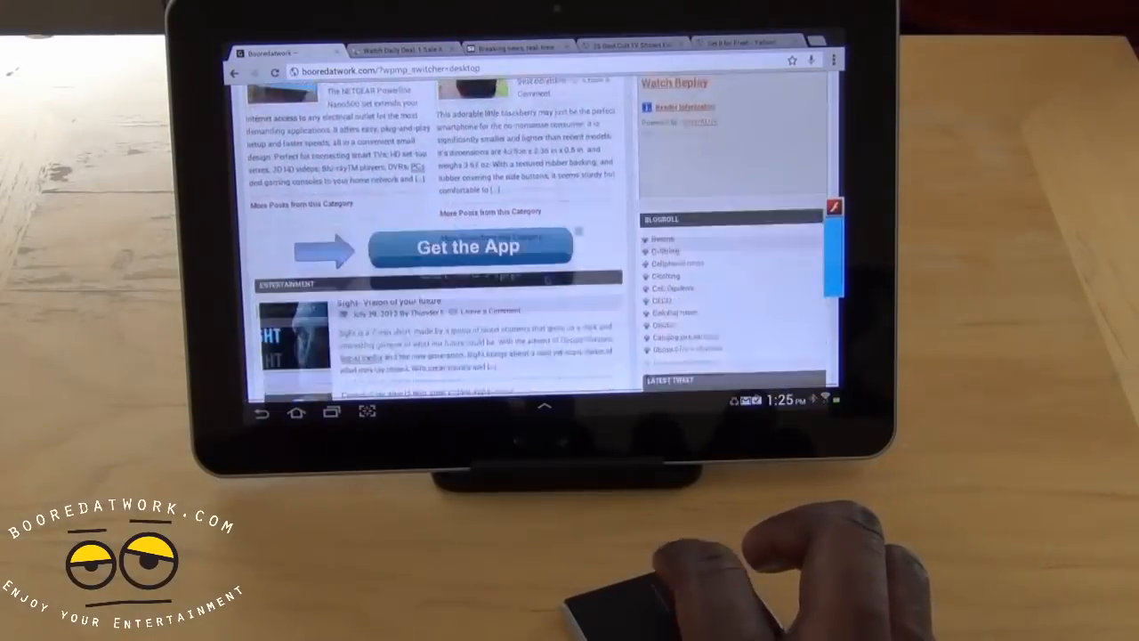
pyautogui.scroll(-3)
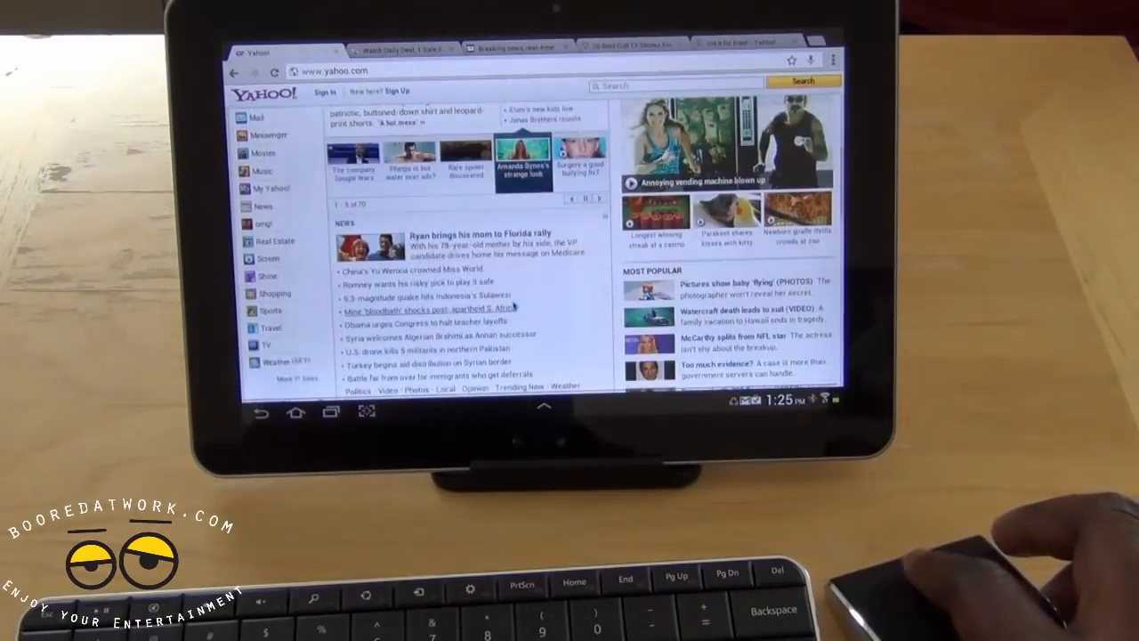
pyautogui.scroll(-3)
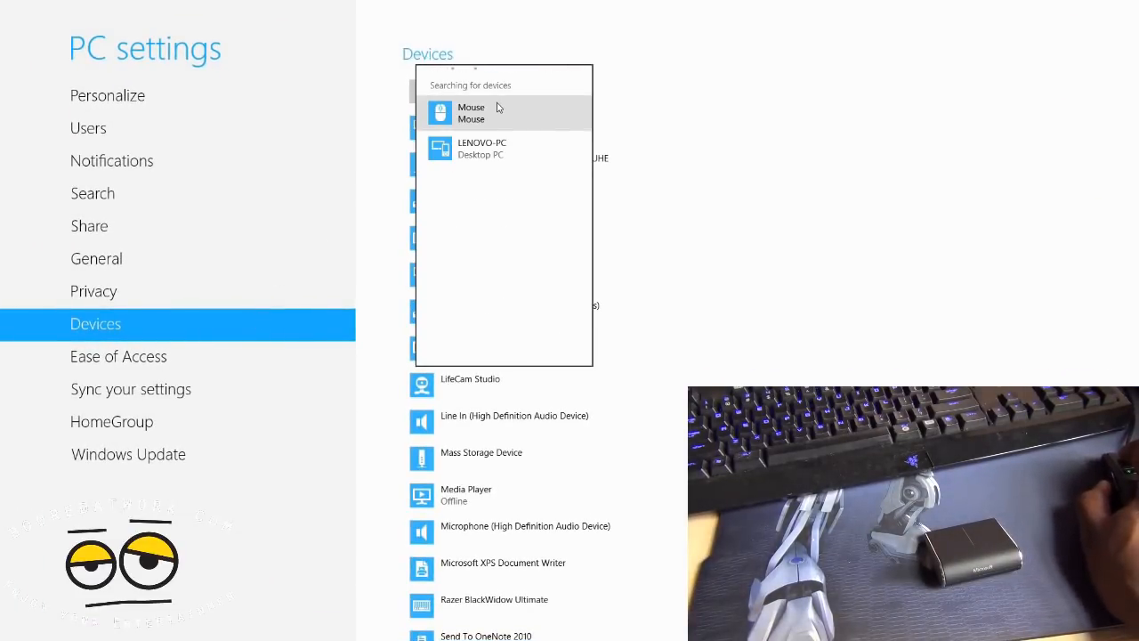
# Add the Mouse found in the device search to the PC
pyautogui.click(502, 113)
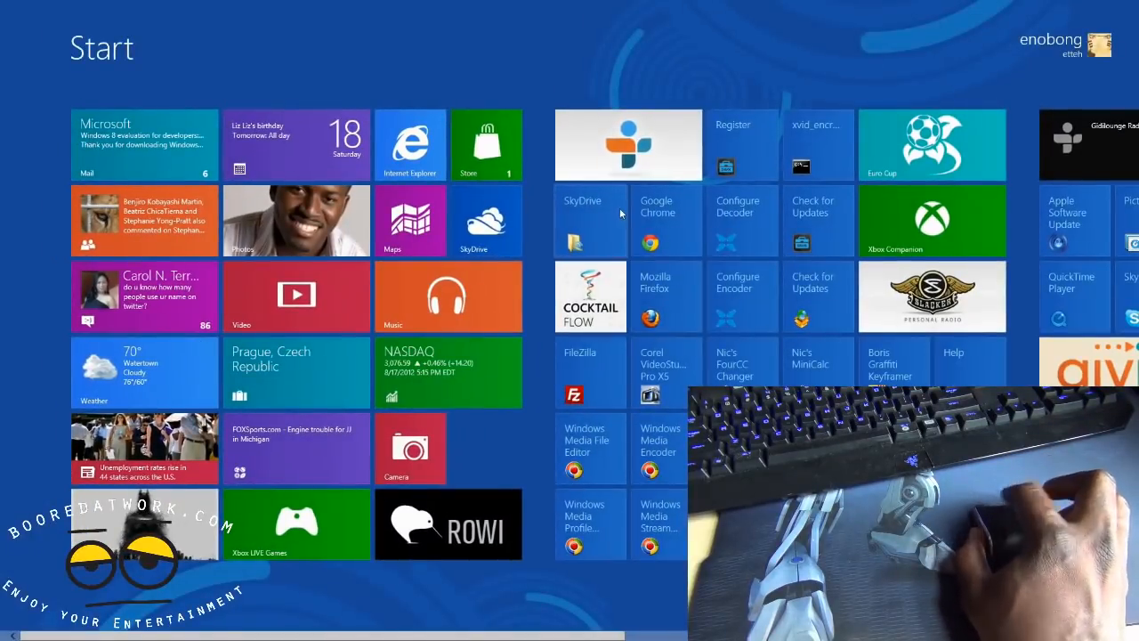
pyautogui.hscroll(3)
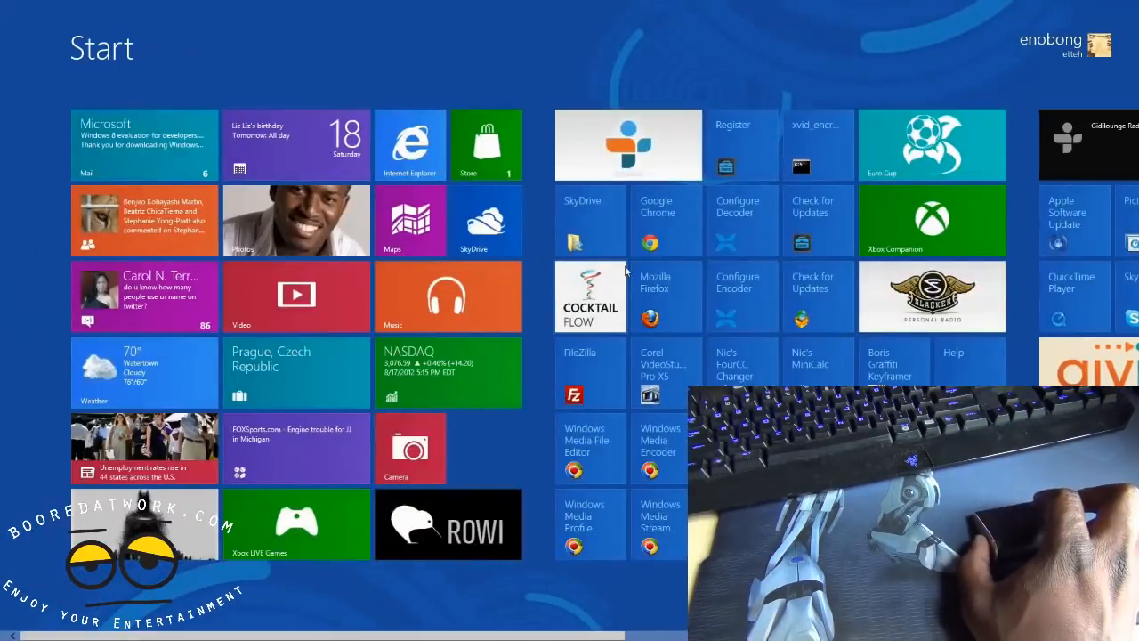
pyautogui.hscroll(3)
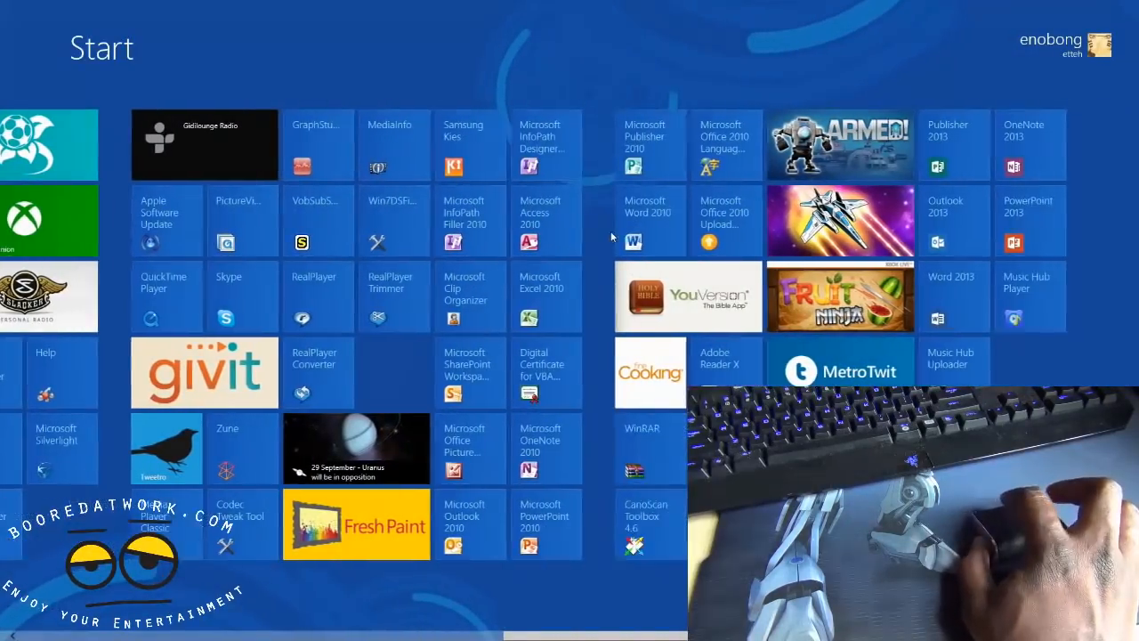
pyautogui.hscroll(-3)
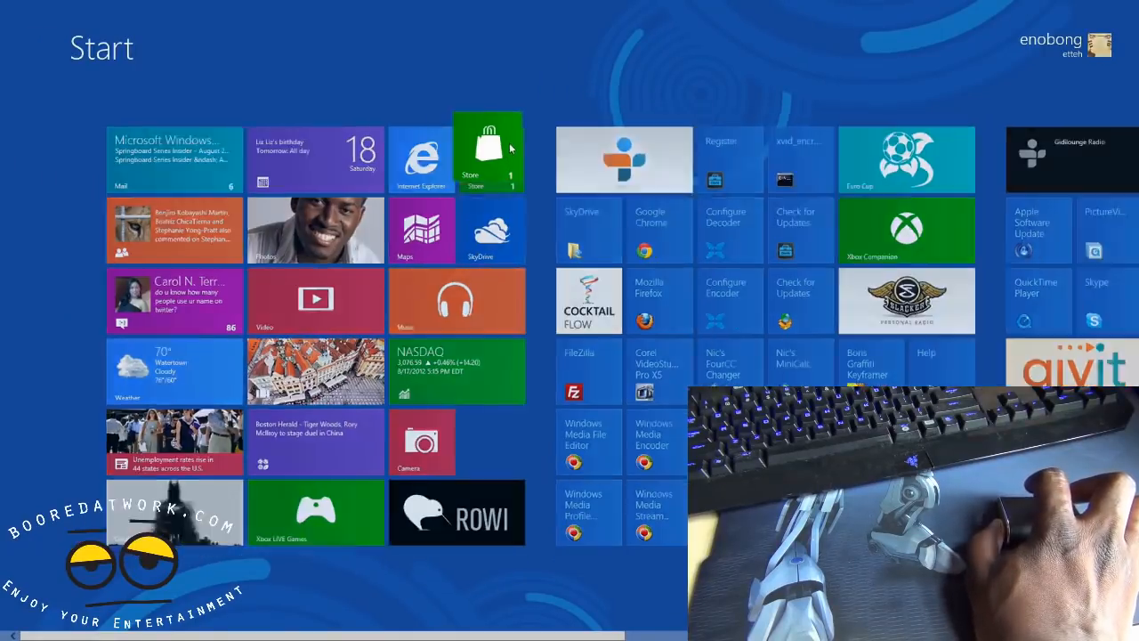
# Launch the Store from its Start tile and scroll right through its categories
pyautogui.click(488, 159)
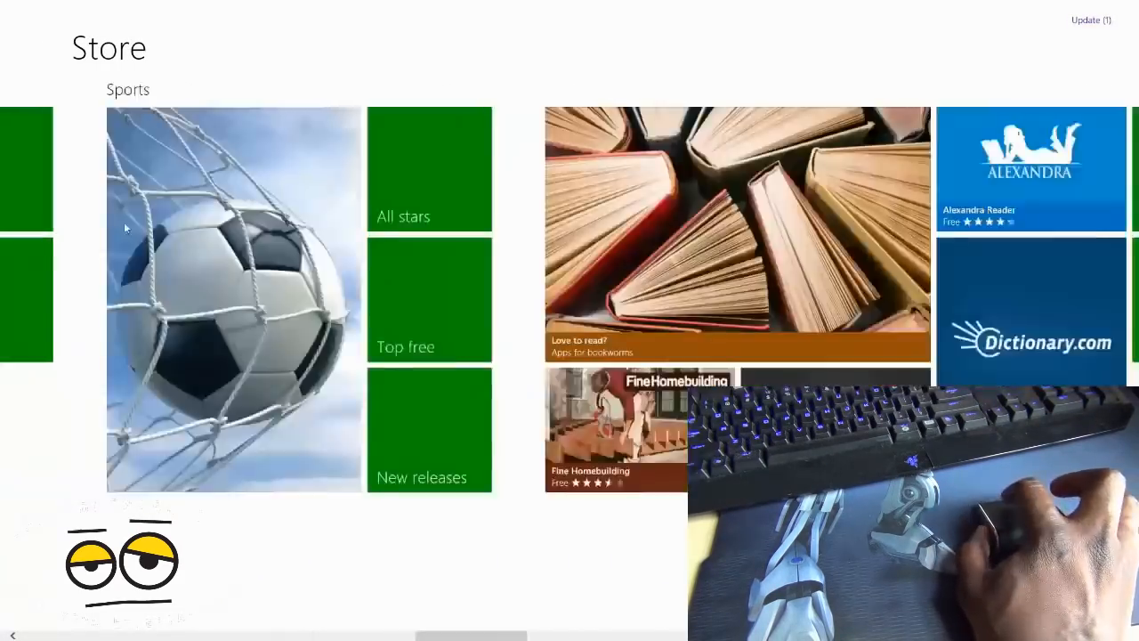
pyautogui.hscroll(3)
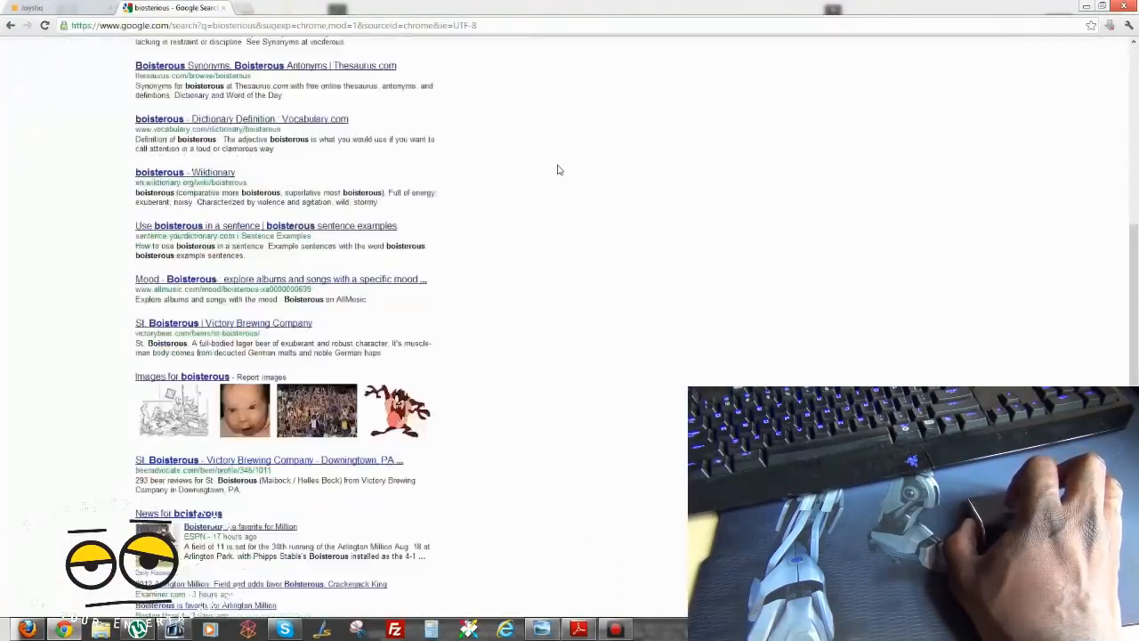
# Scroll down through the Google results for 'boisterous'
pyautogui.scroll(-3)
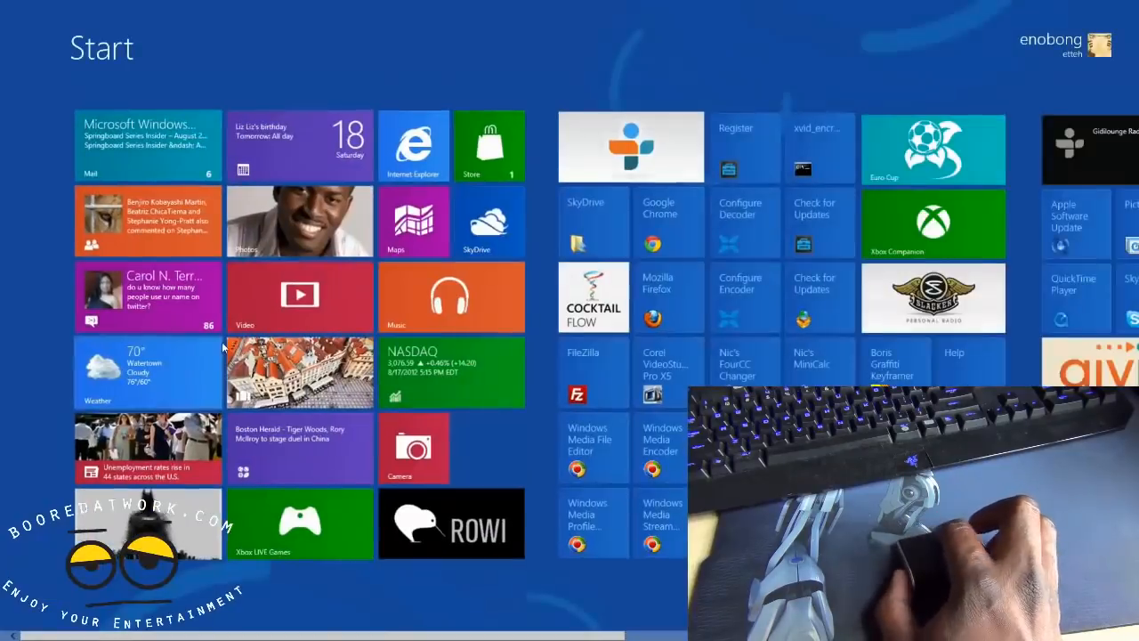
pyautogui.hscroll(3)
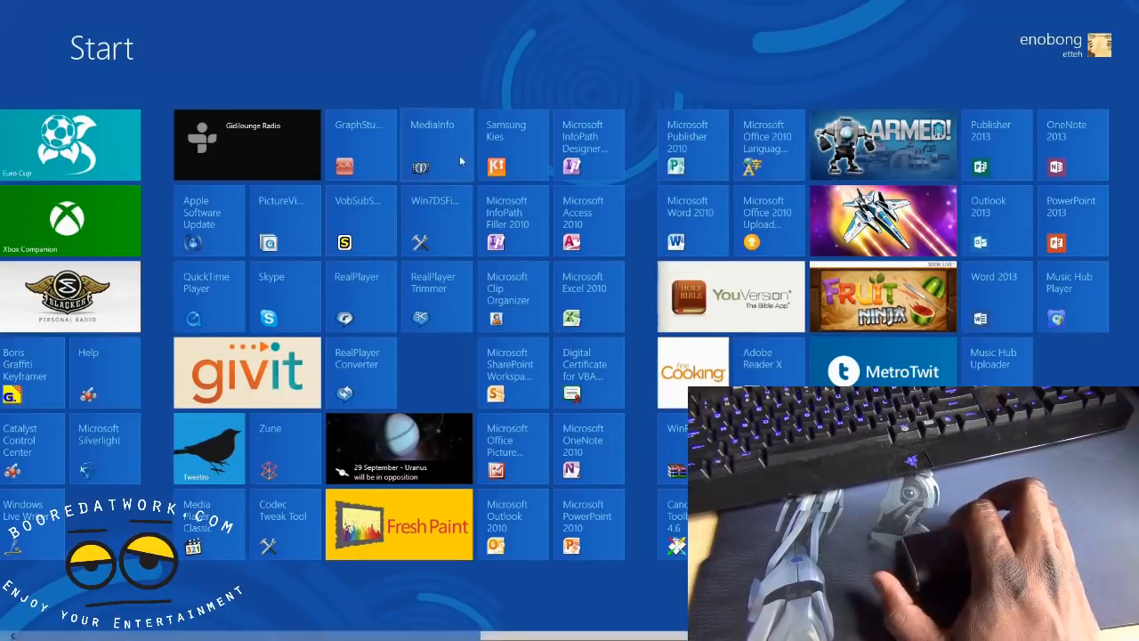
pyautogui.hscroll(-3)
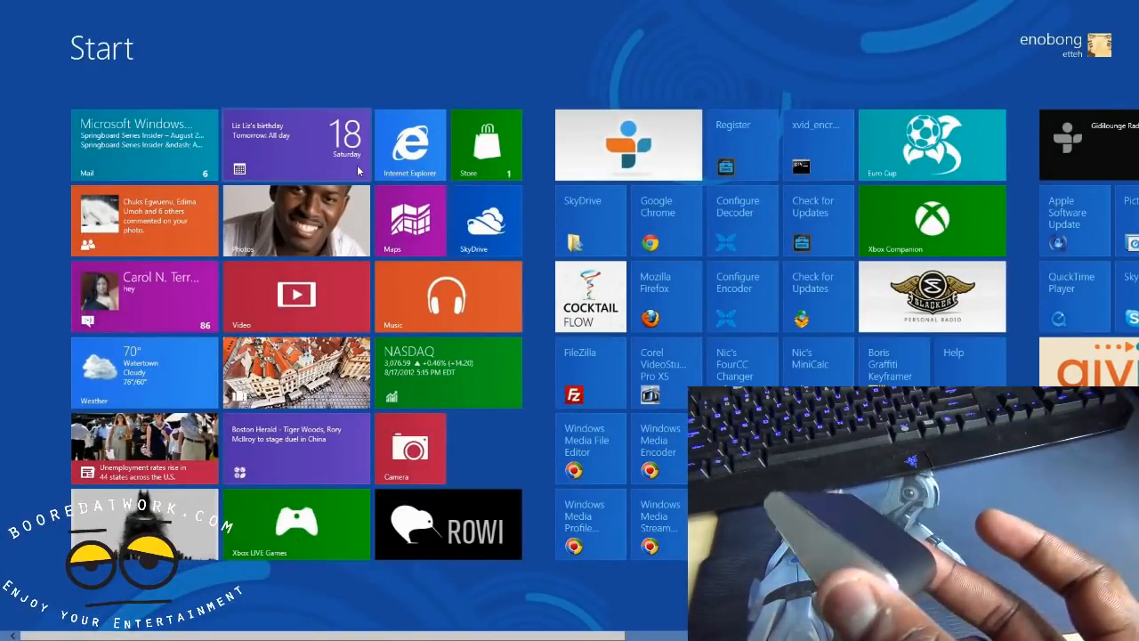
pyautogui.moveTo(5, 267)
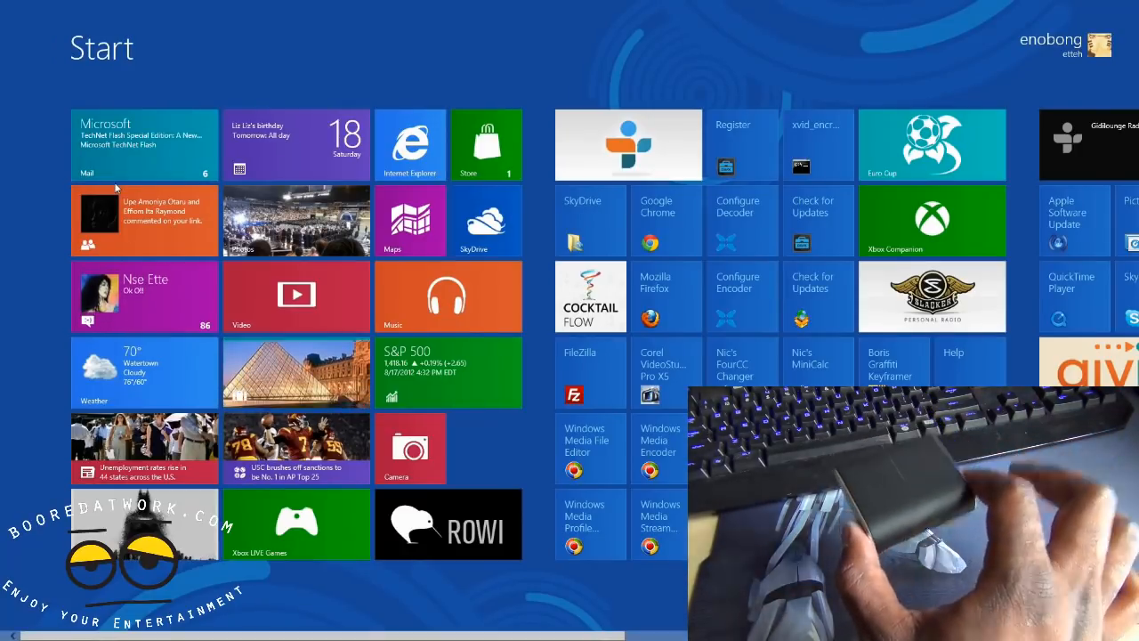
pyautogui.hscroll(3)
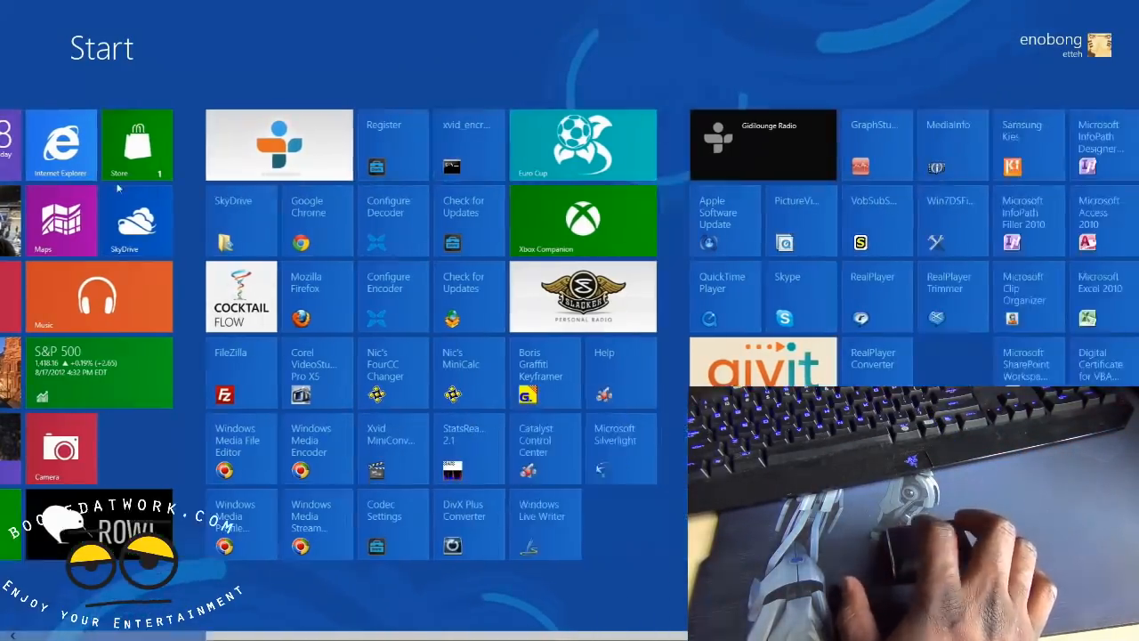
pyautogui.hscroll(3)
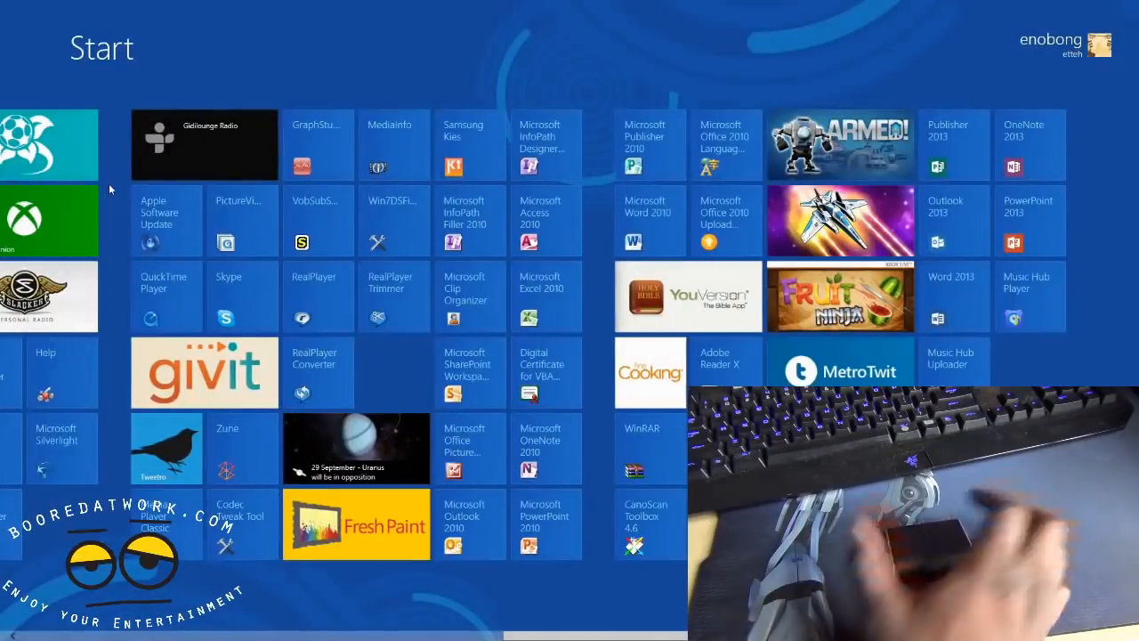